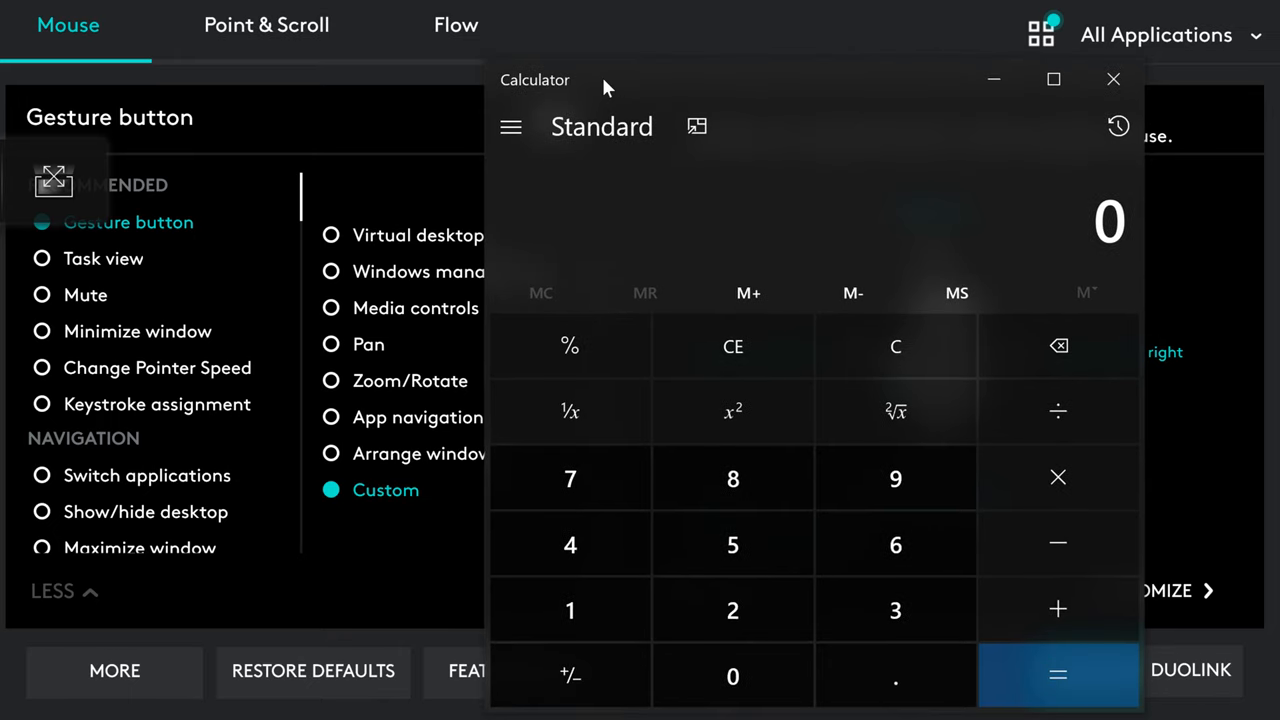
- Close the calculator, discard a screen snip, then switch the mouse profile to 3ds Max
left_click(1113, 79)
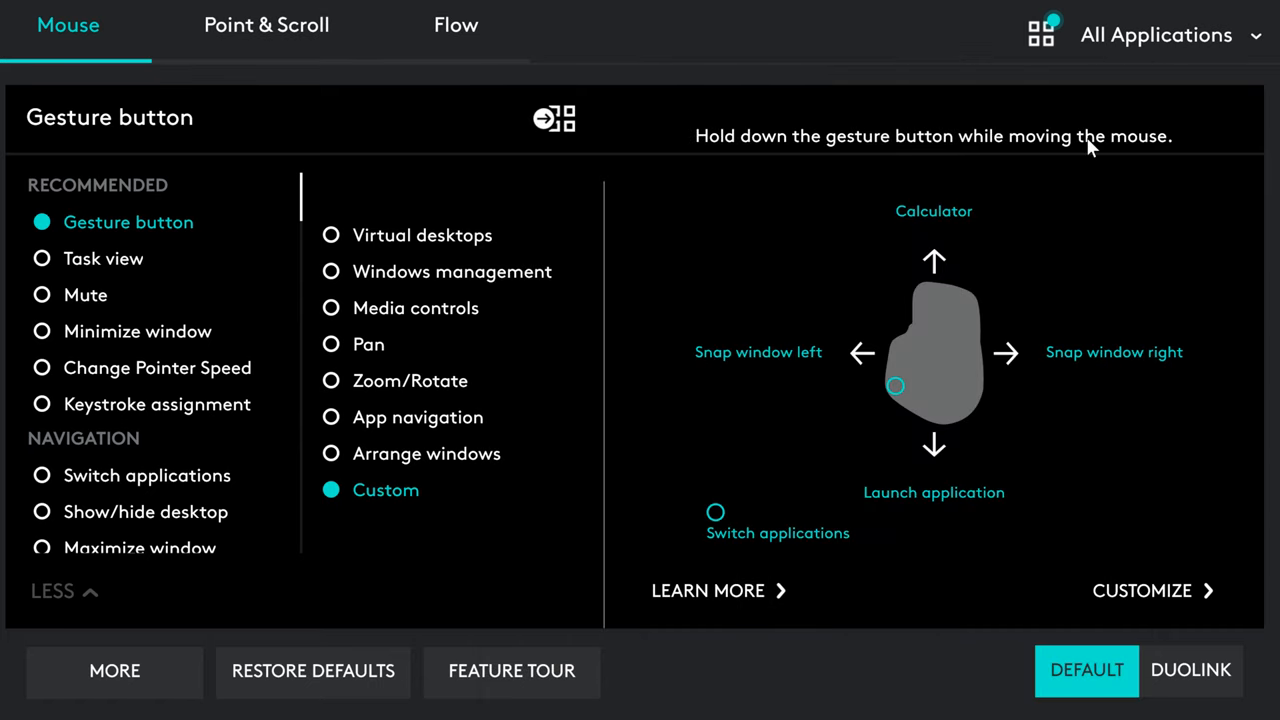
mouse_move(883, 451)
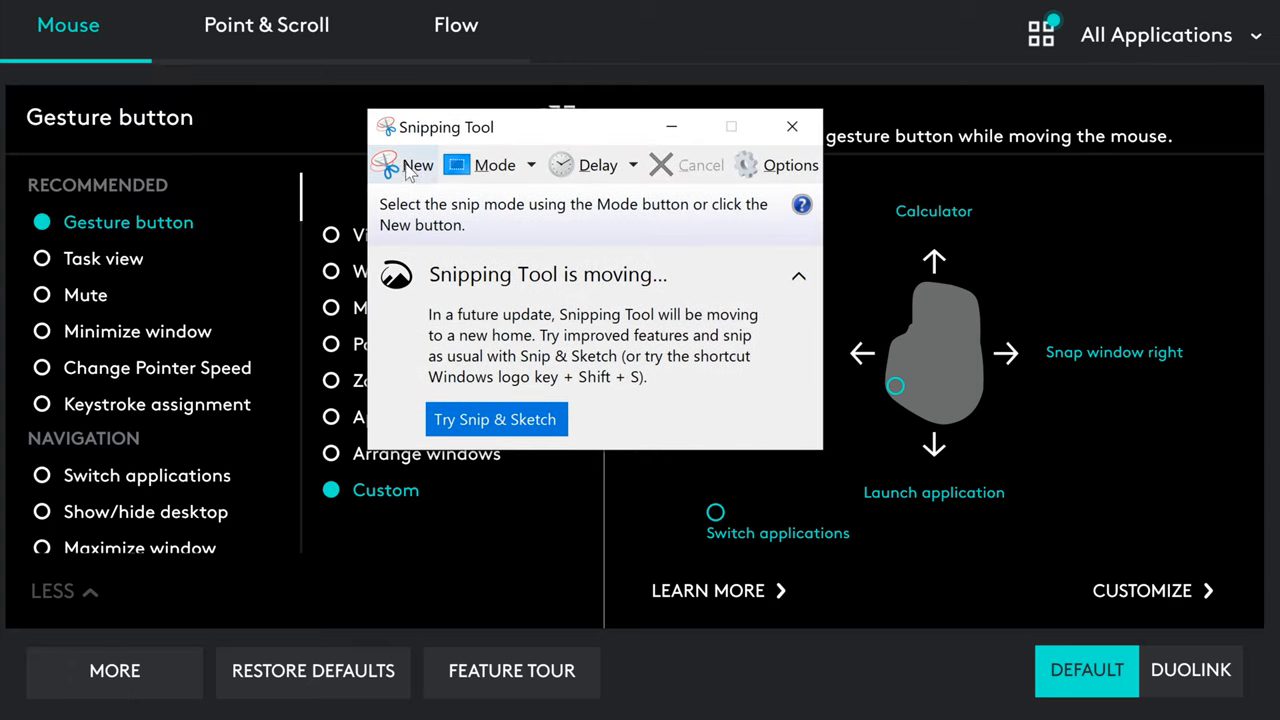
left_click(417, 165)
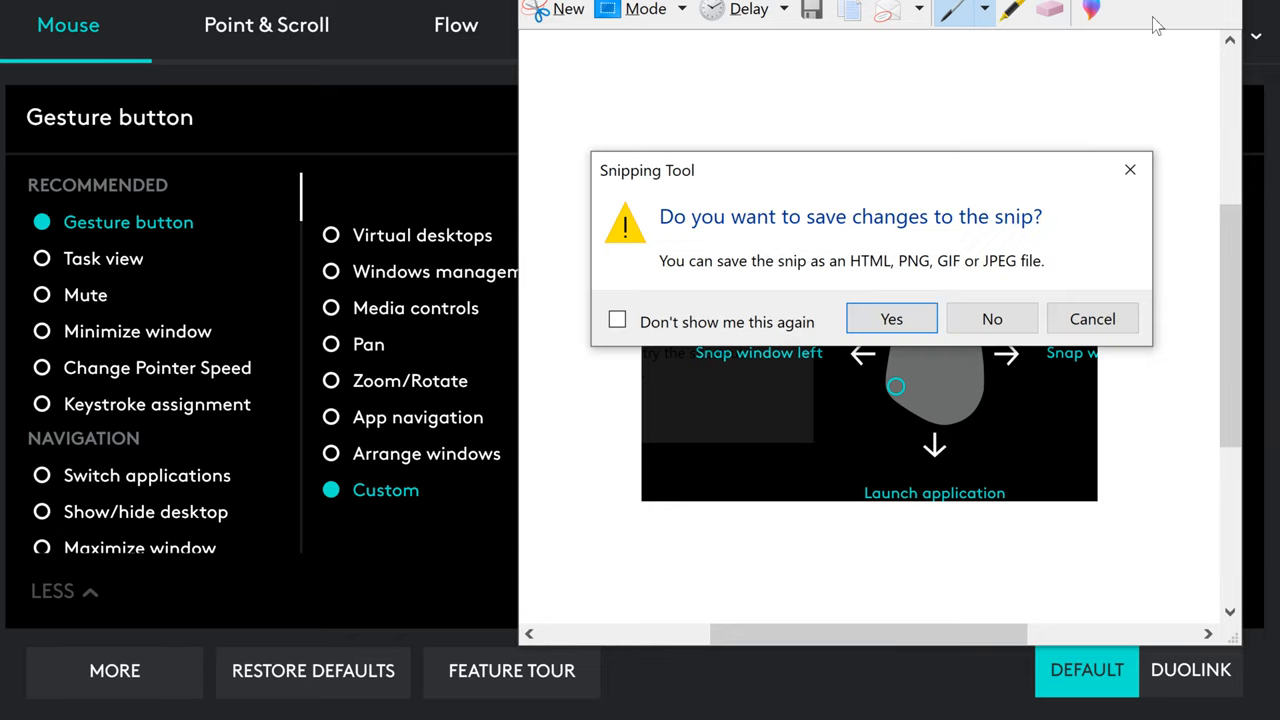
left_click(991, 318)
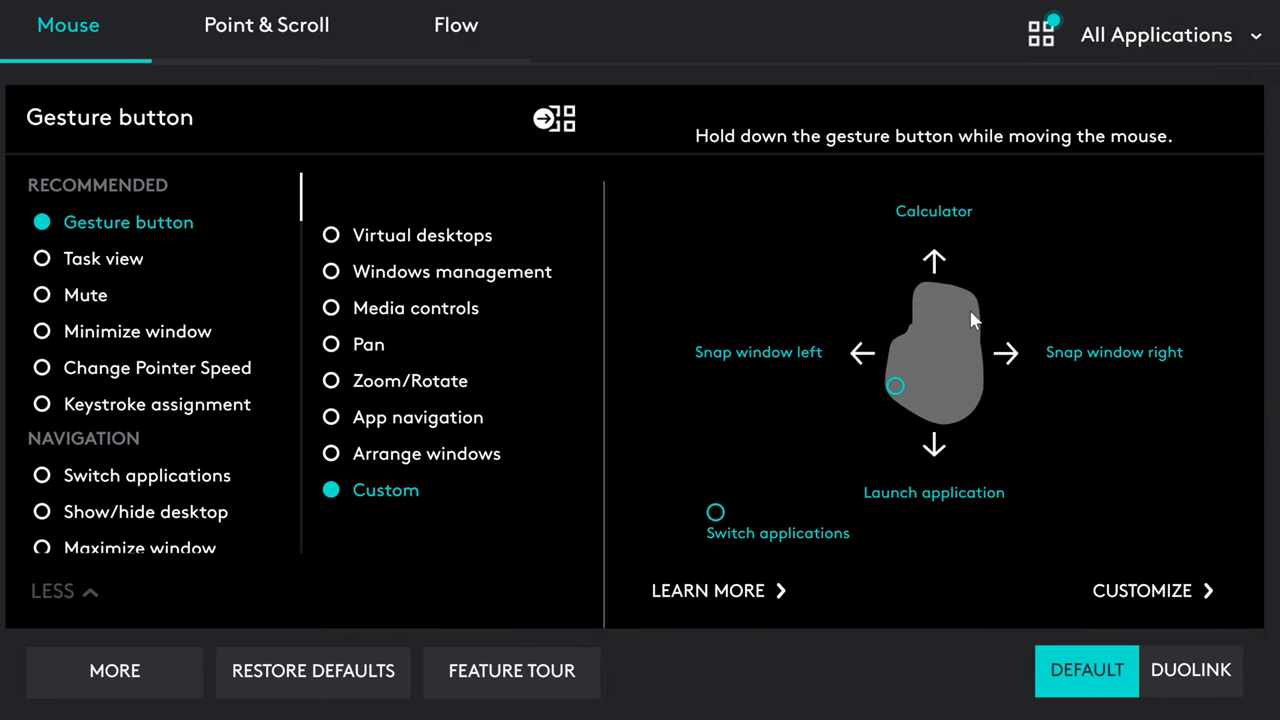
mouse_move(1275, 75)
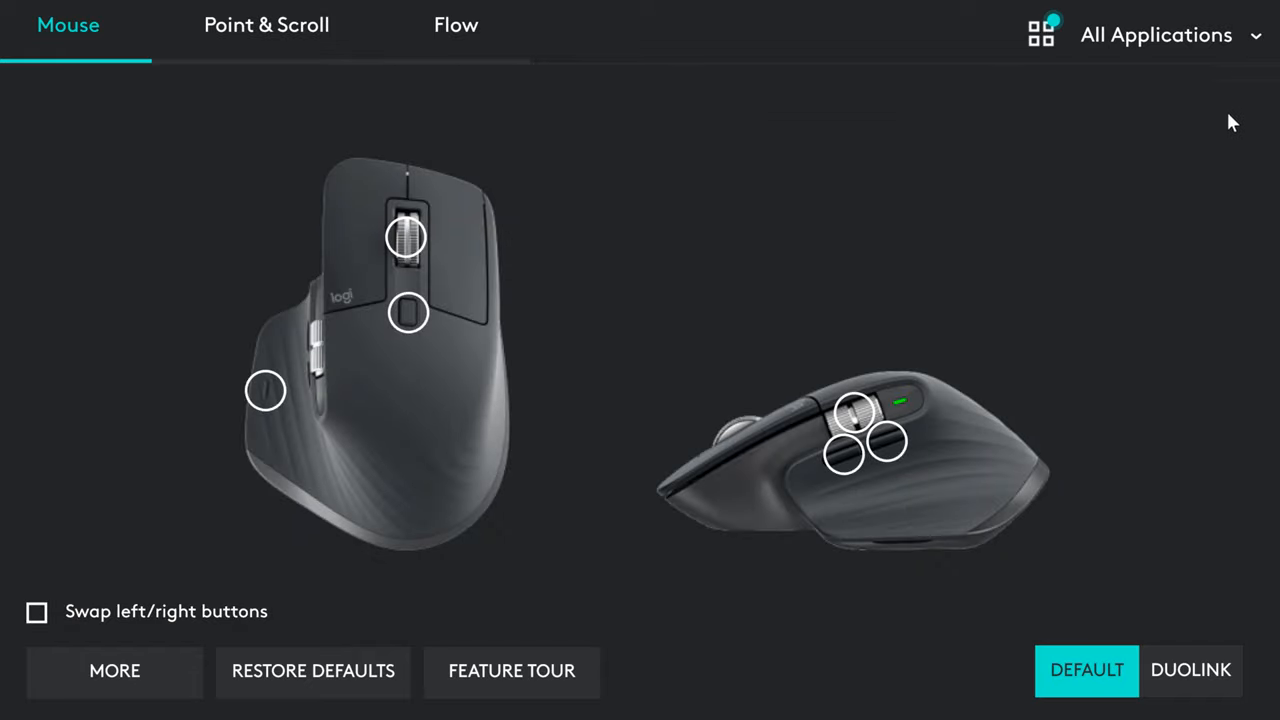
mouse_move(1244, 43)
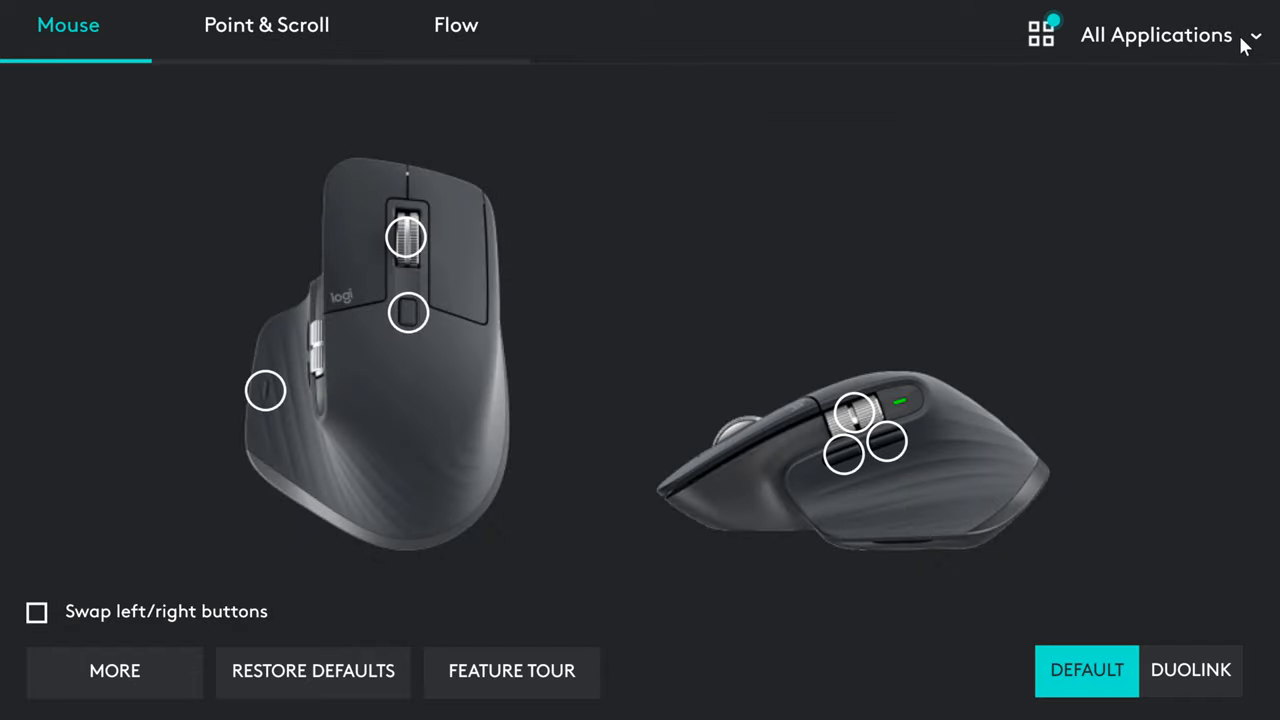
left_click(1152, 33)
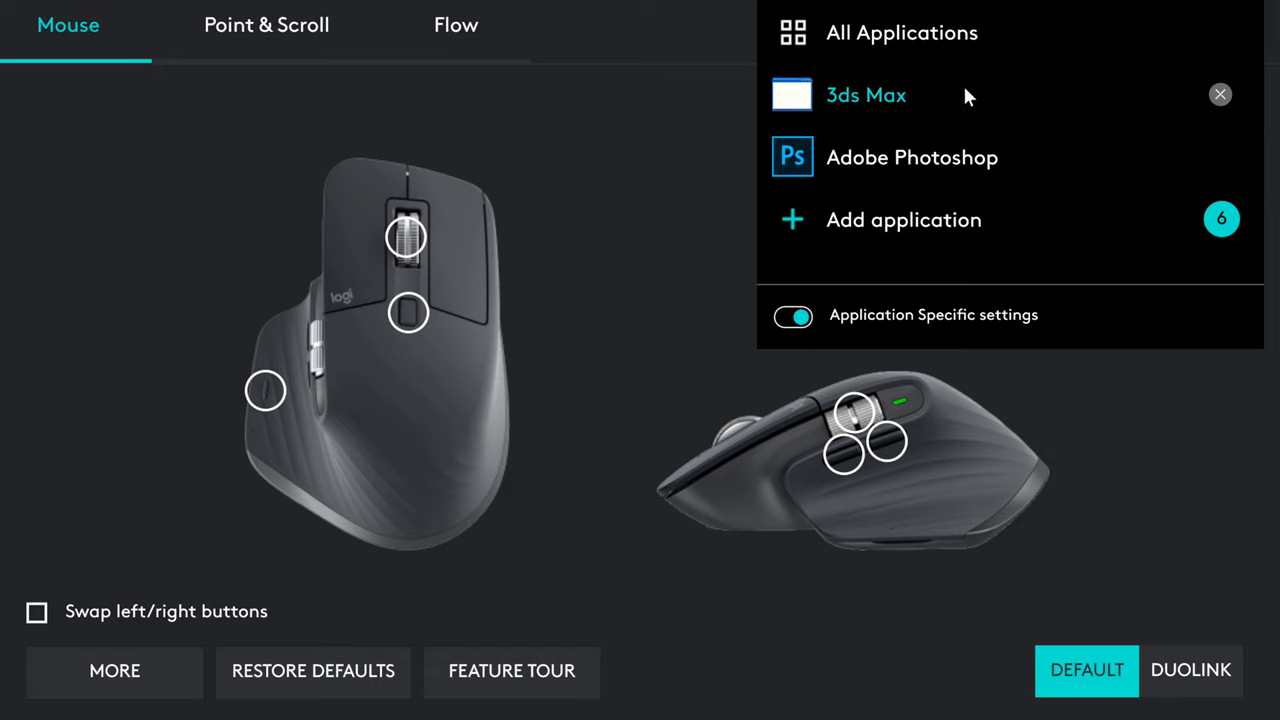
mouse_move(918, 98)
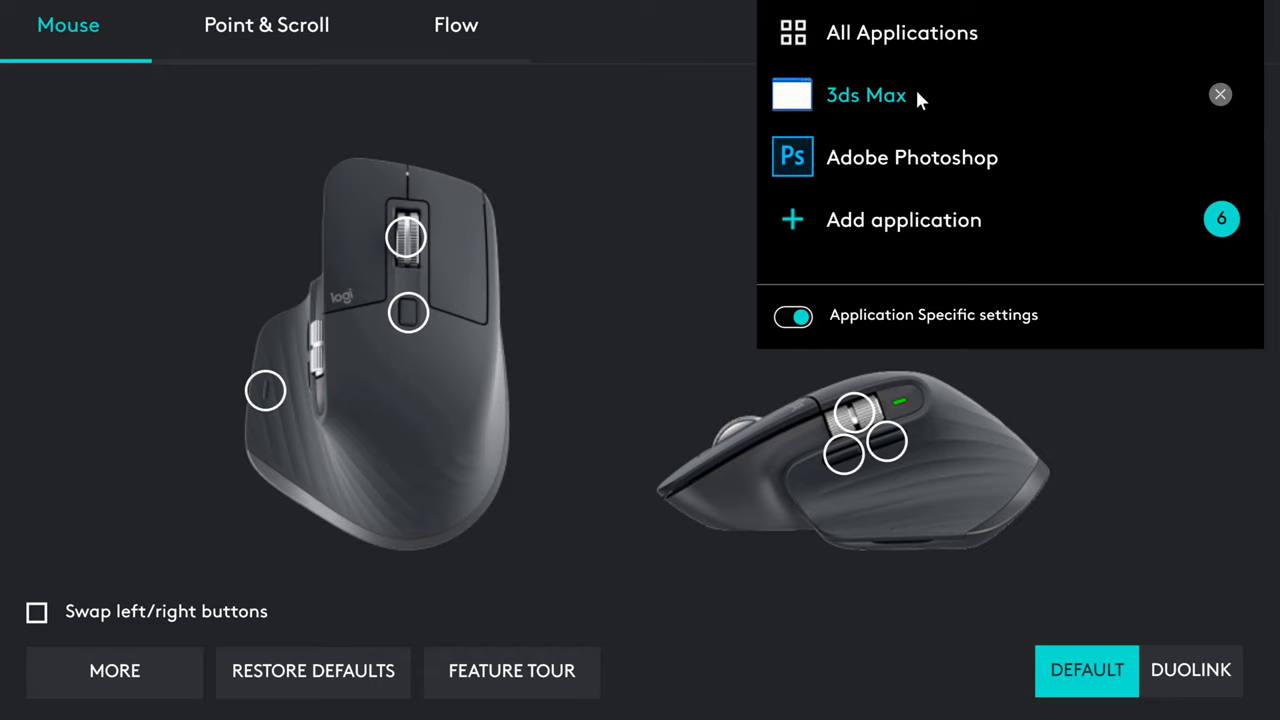
left_click(864, 95)
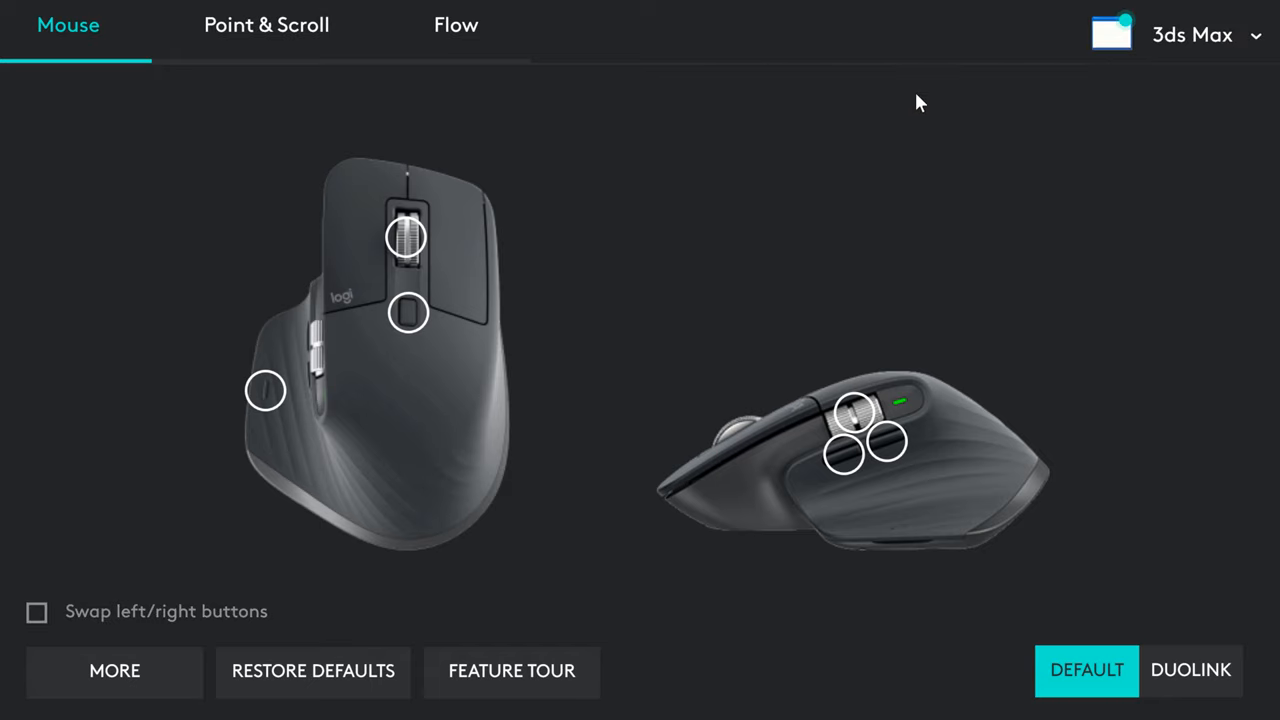
mouse_move(888, 453)
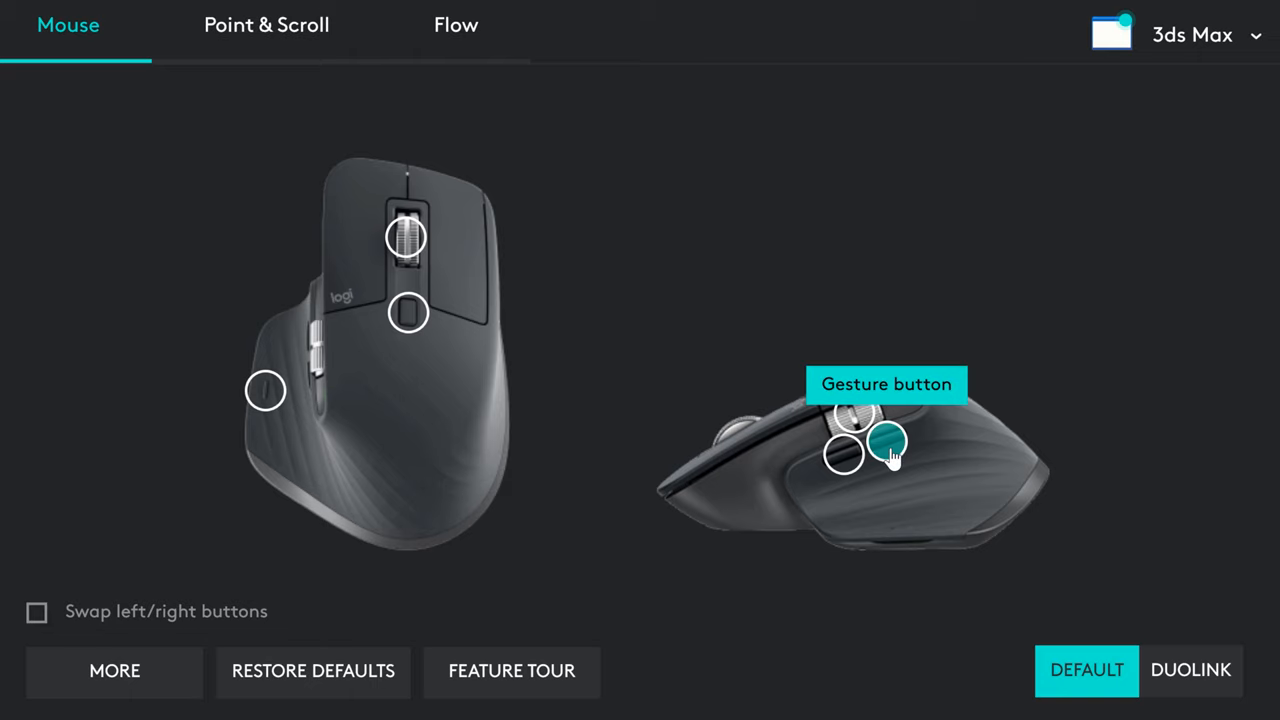
mouse_move(845, 460)
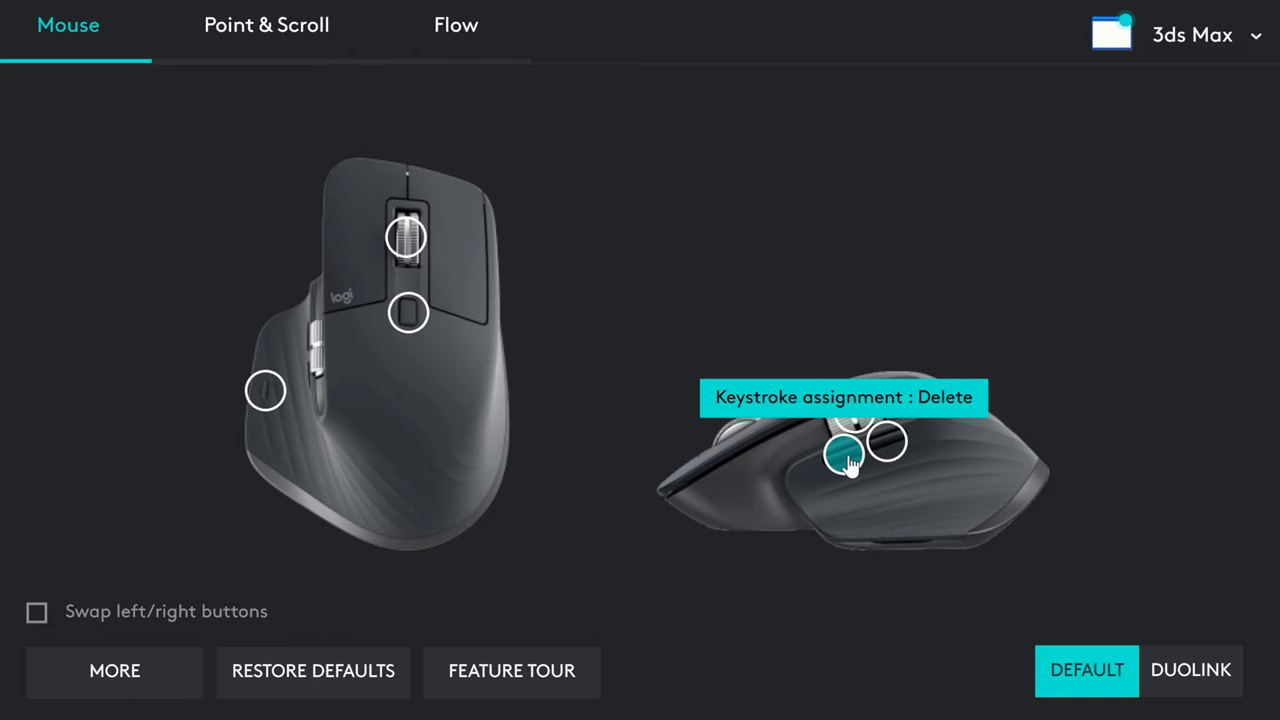
mouse_move(890, 455)
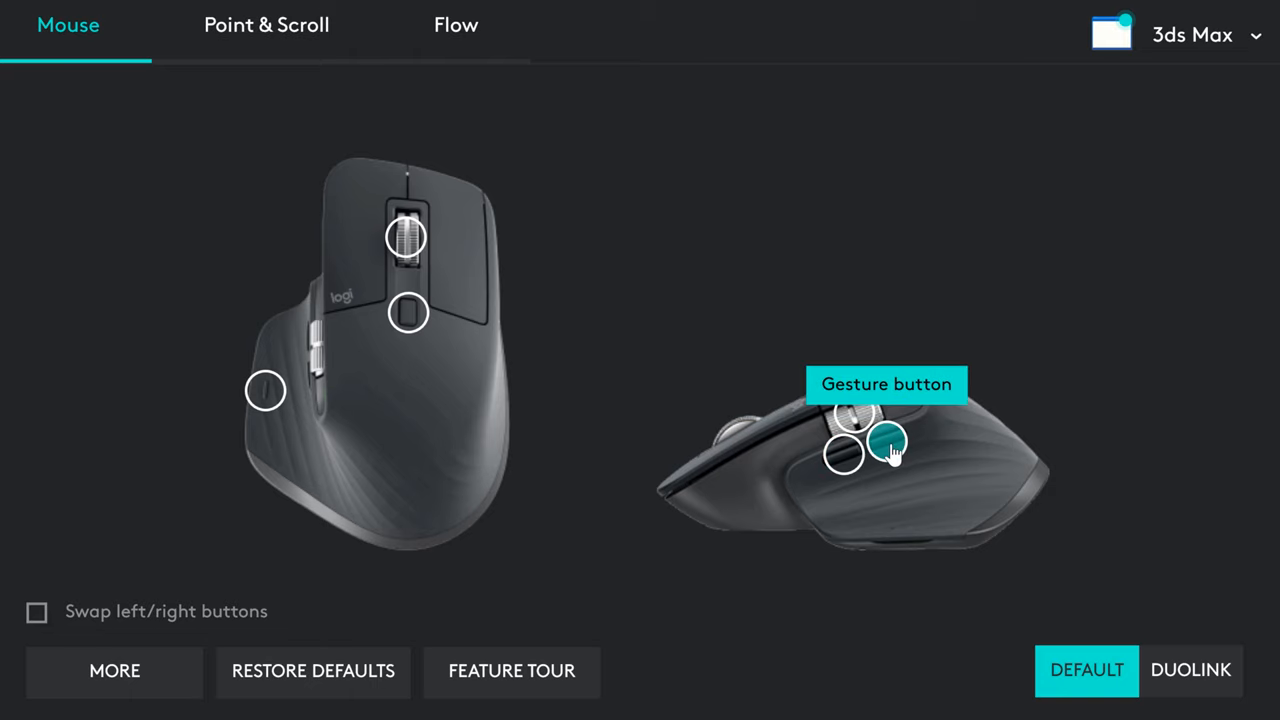
- Show the 3ds Max gesture button assignments: Ctrl+P, A, Ctrl+K, M and Enter
left_click(886, 443)
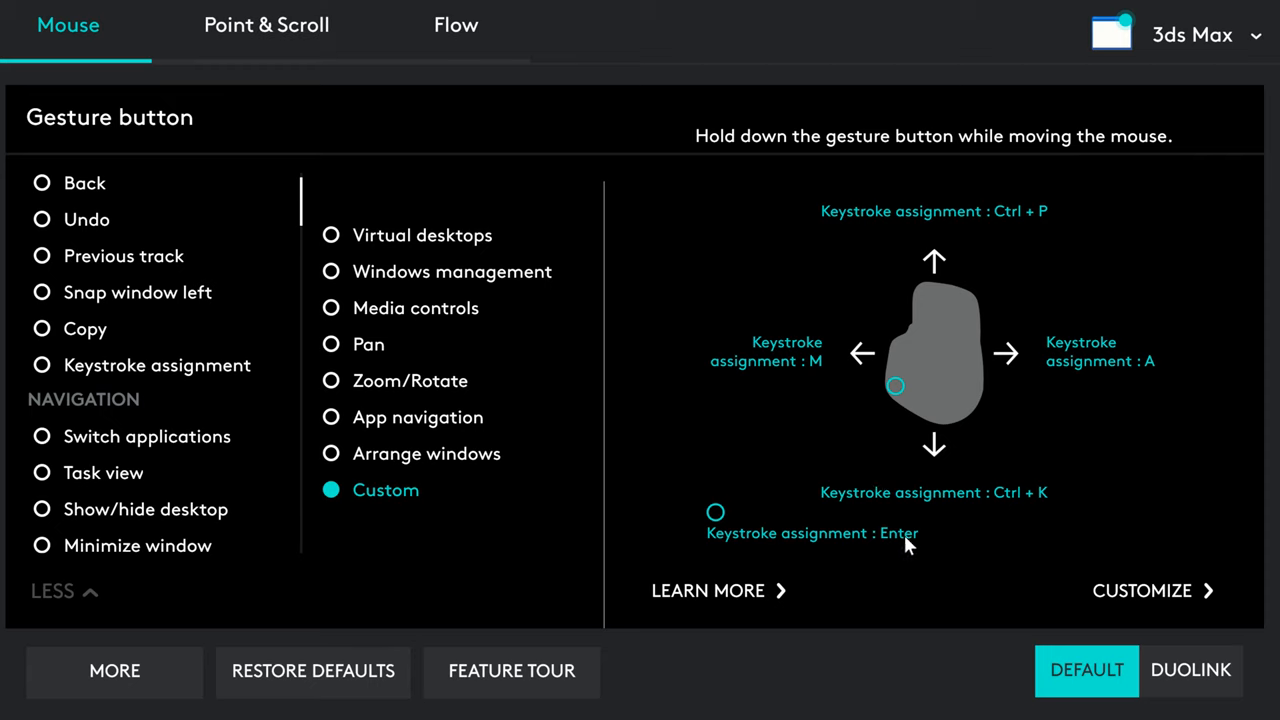
mouse_move(802, 395)
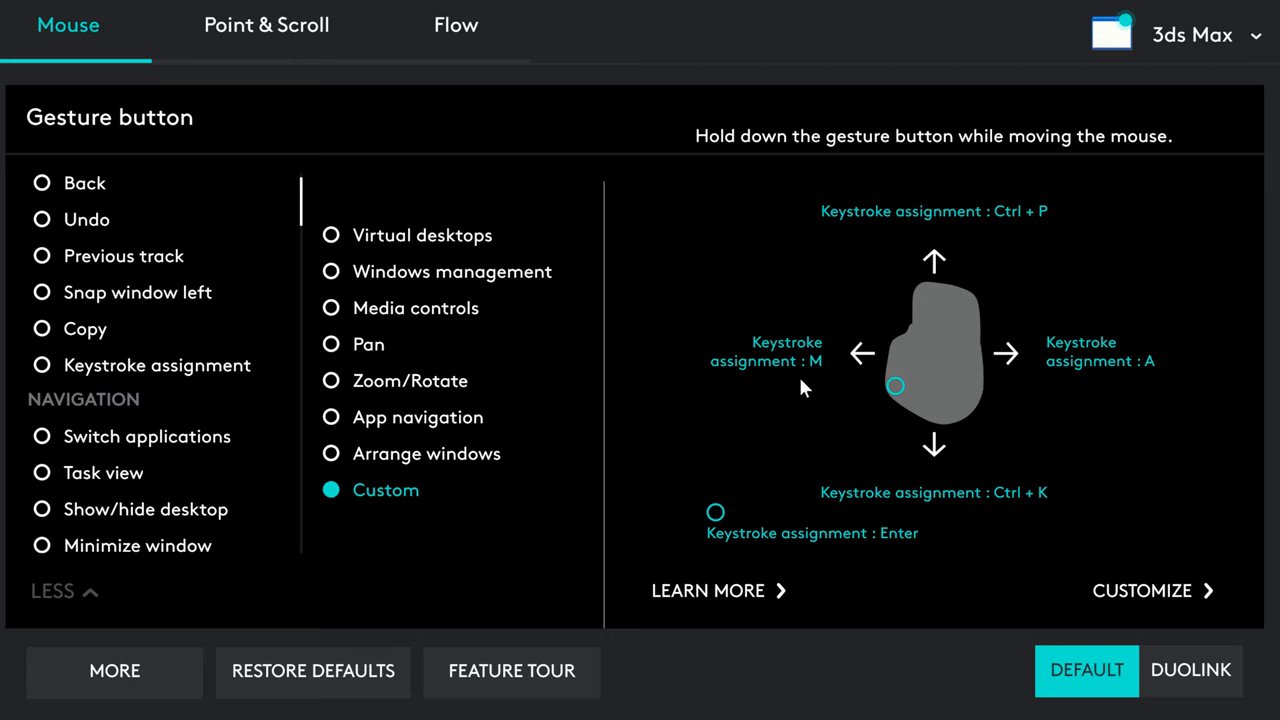
mouse_move(1099, 395)
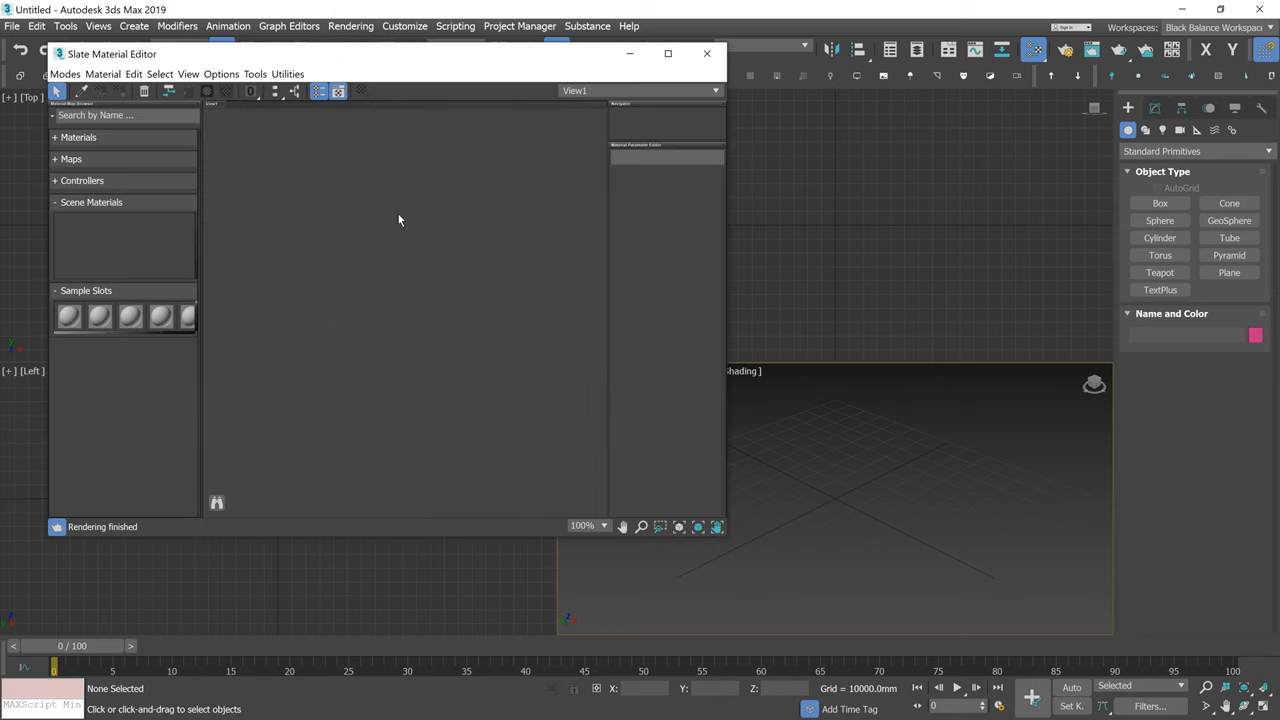
- Right-click the Slate Material Editor view to open the Scanline material creation menu
right_click(400, 220)
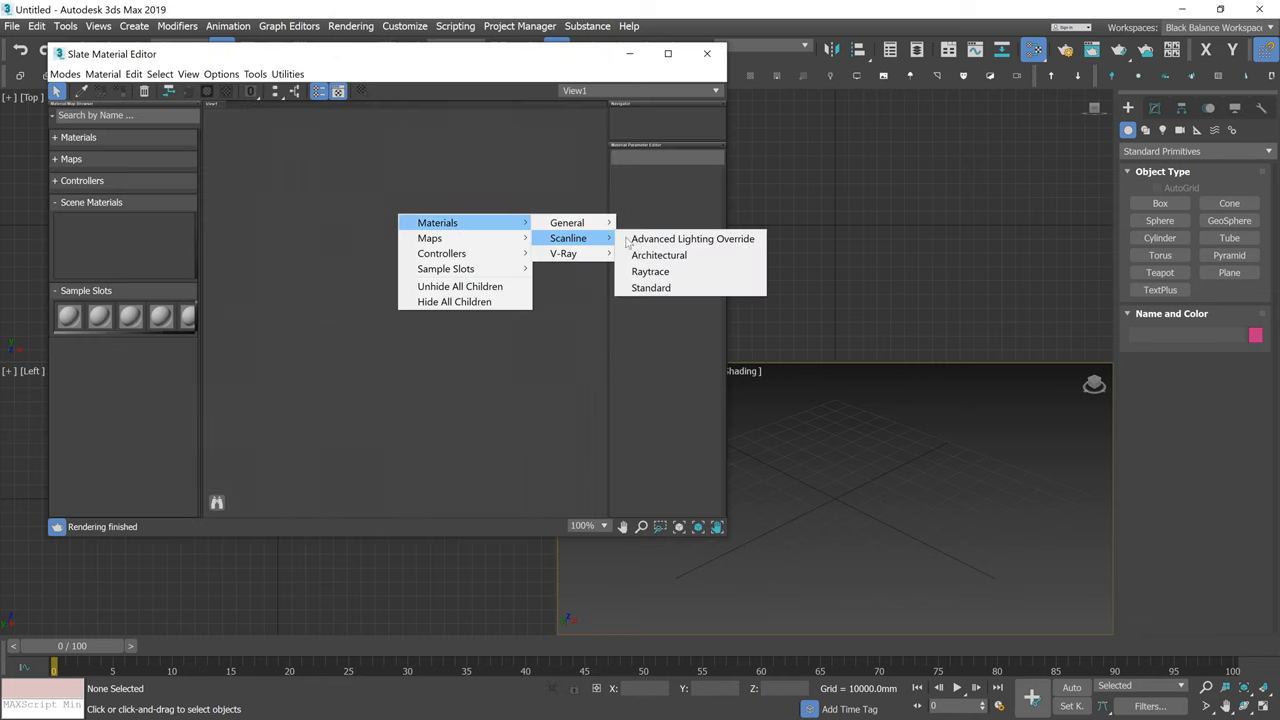